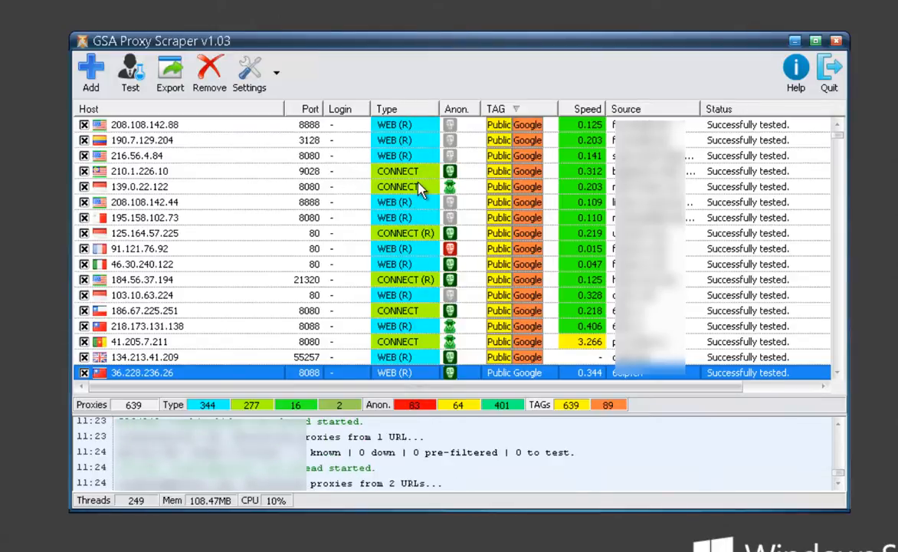
mouse_move(418, 190)
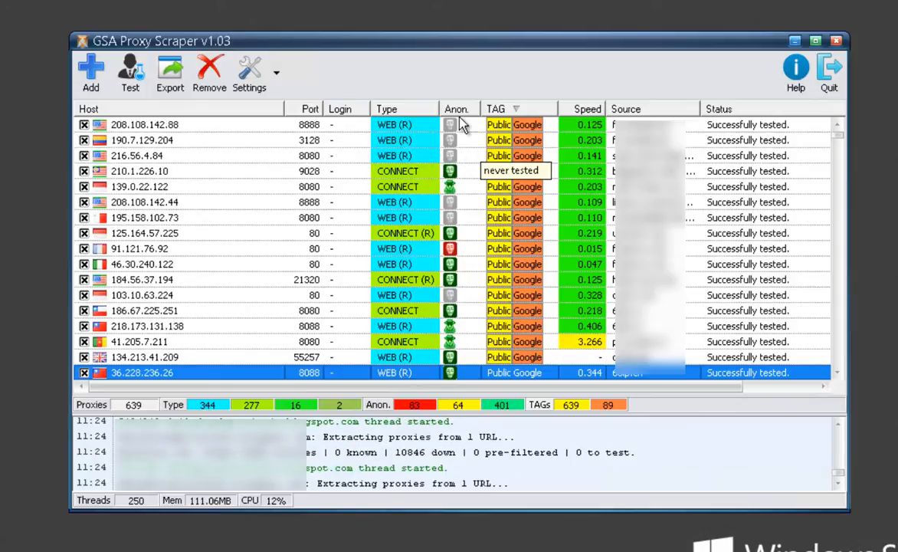
mouse_move(450, 186)
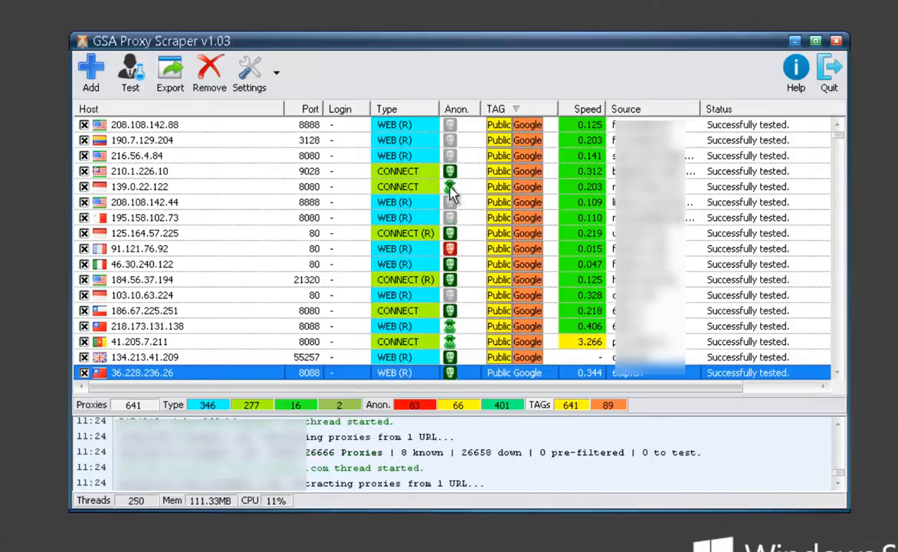
mouse_move(449, 186)
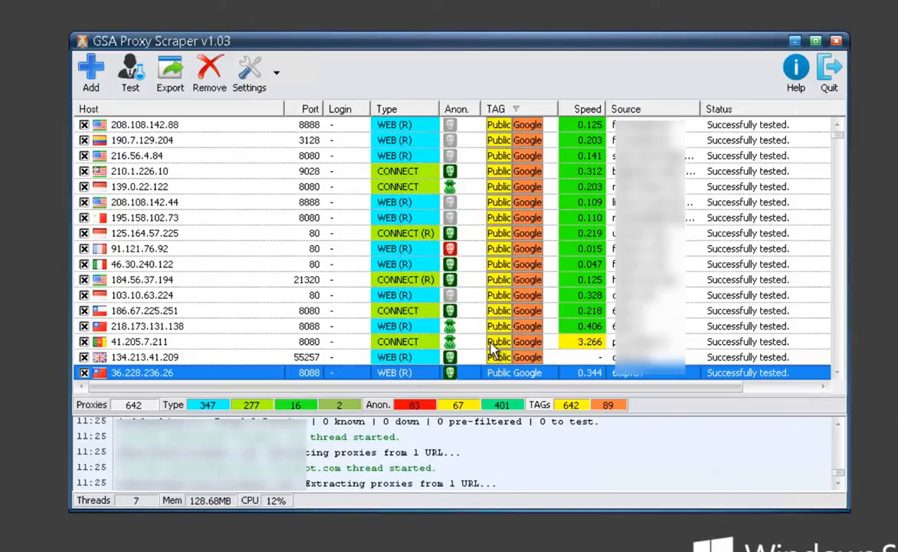
mouse_move(513, 264)
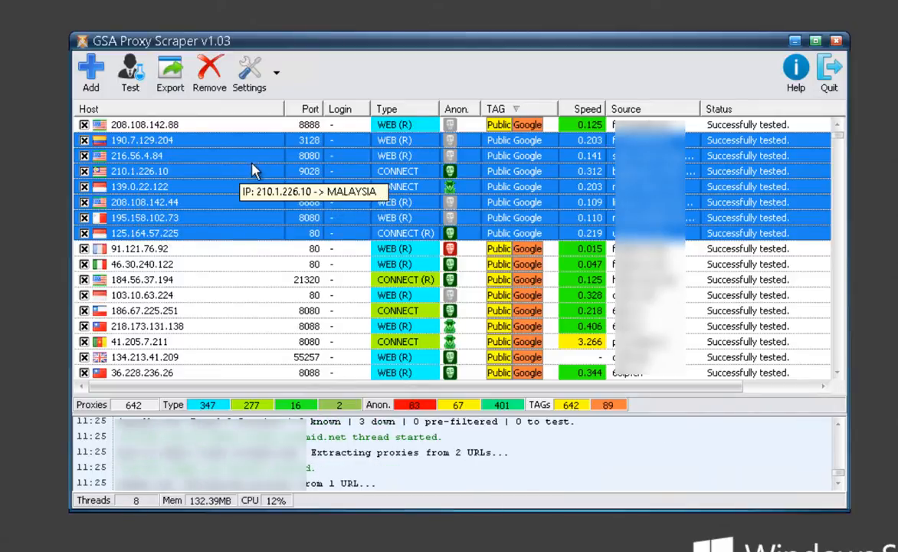
mouse_move(197, 161)
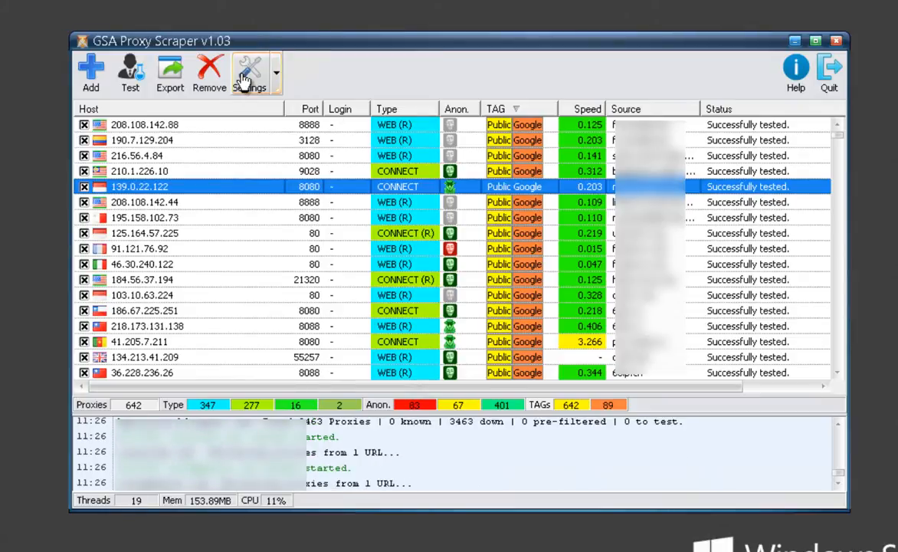
- Open the Options dialog and enter a connect timeout of 15000 ms
left_click(248, 73)
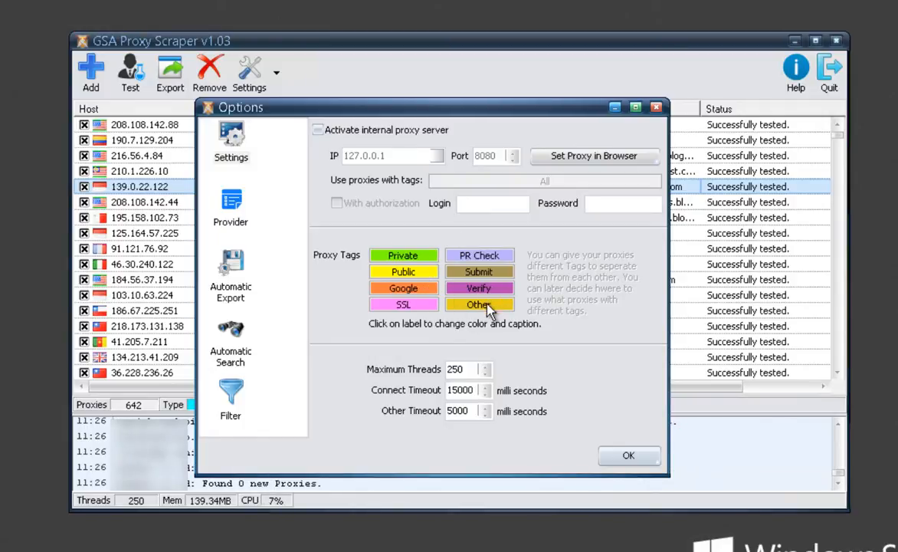
left_click(479, 305)
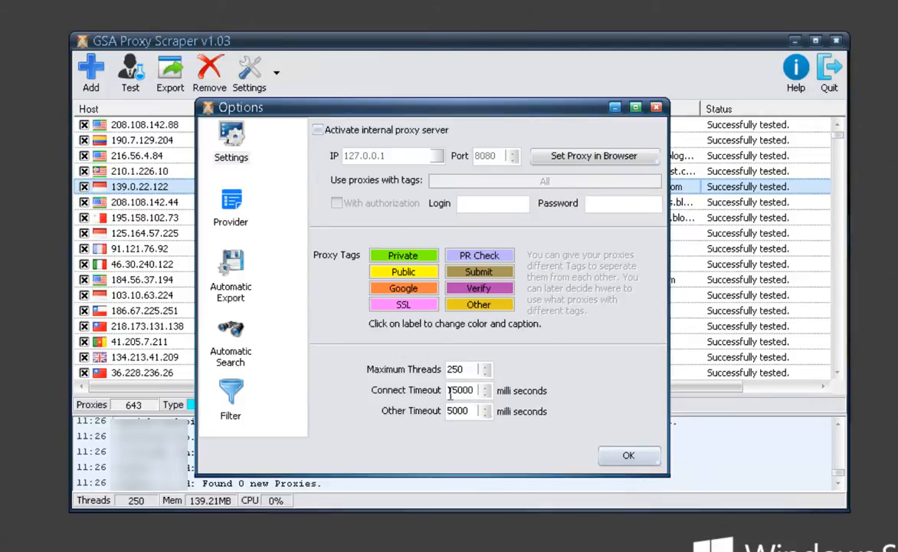
type("15000")
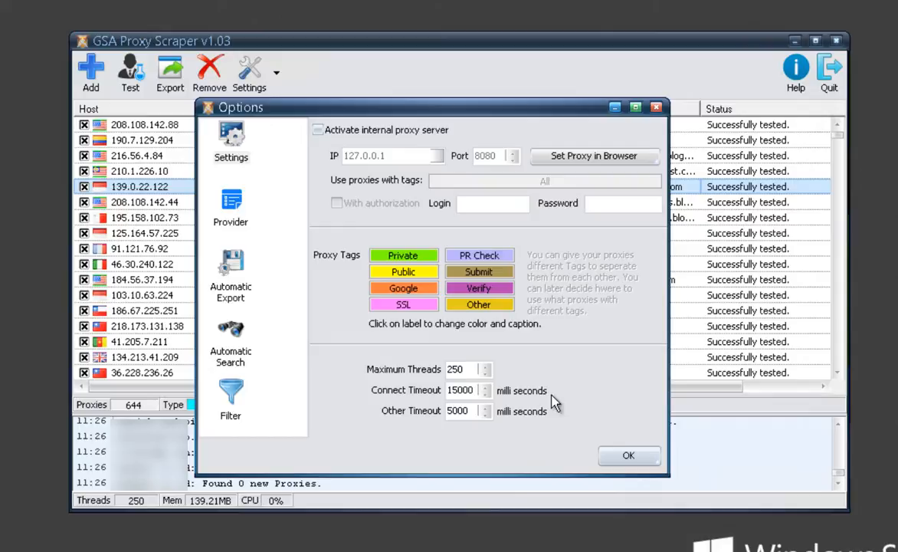
- Show the Provider page, start adding a provider from a URL, then cancel it
left_click(231, 207)
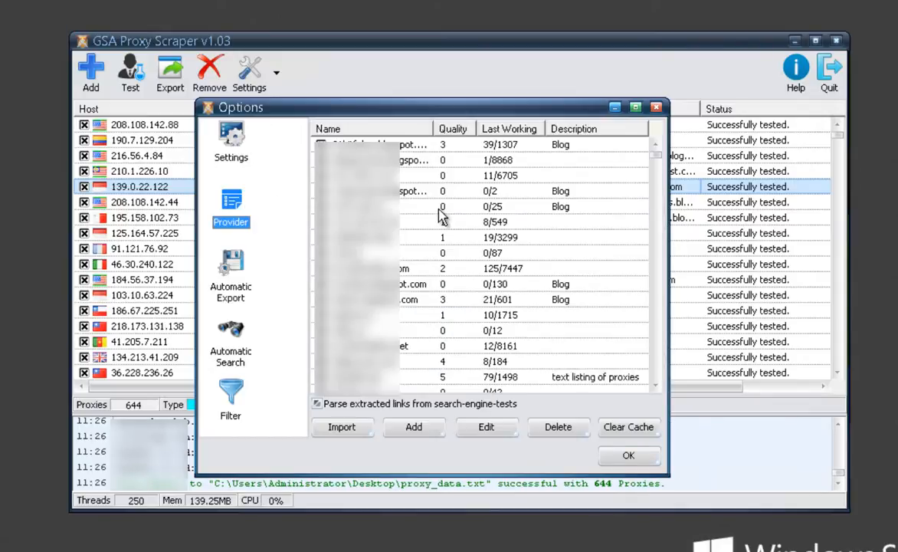
mouse_move(537, 187)
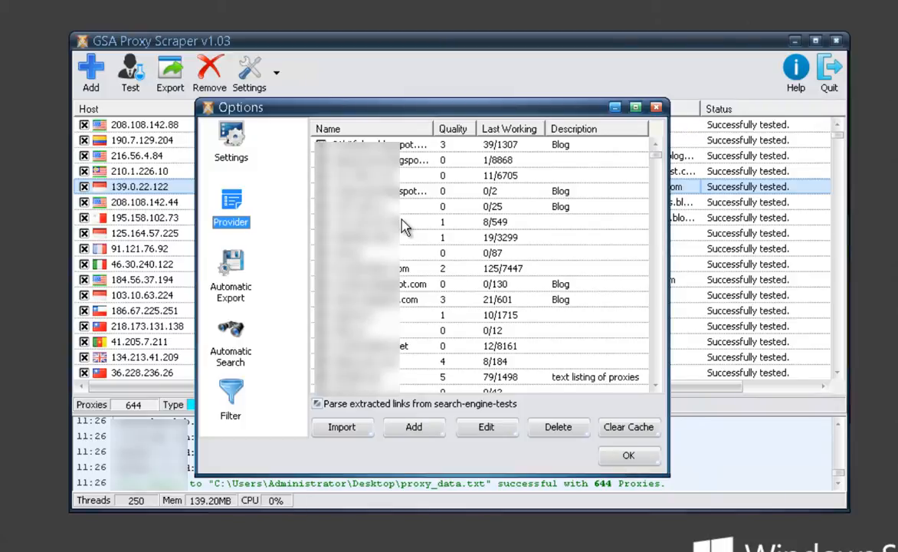
left_click(413, 427)
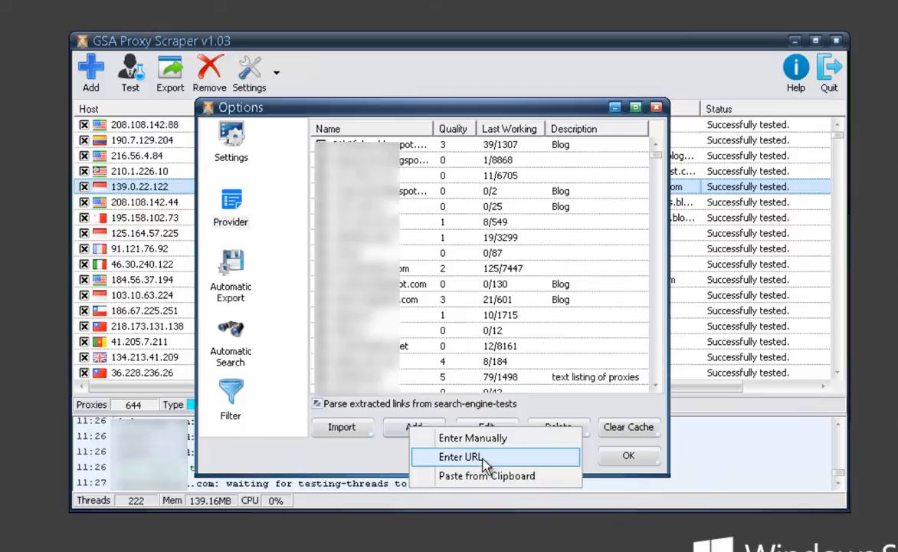
left_click(458, 456)
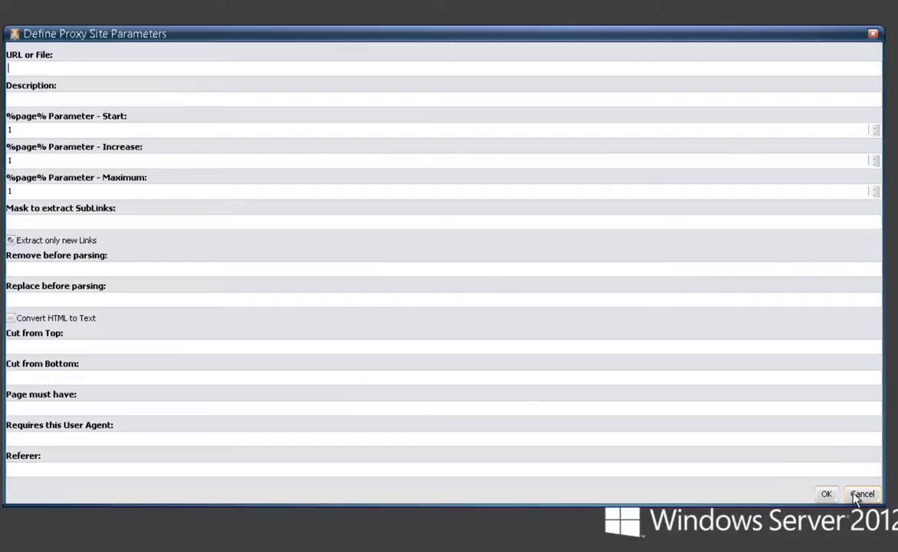
left_click(861, 493)
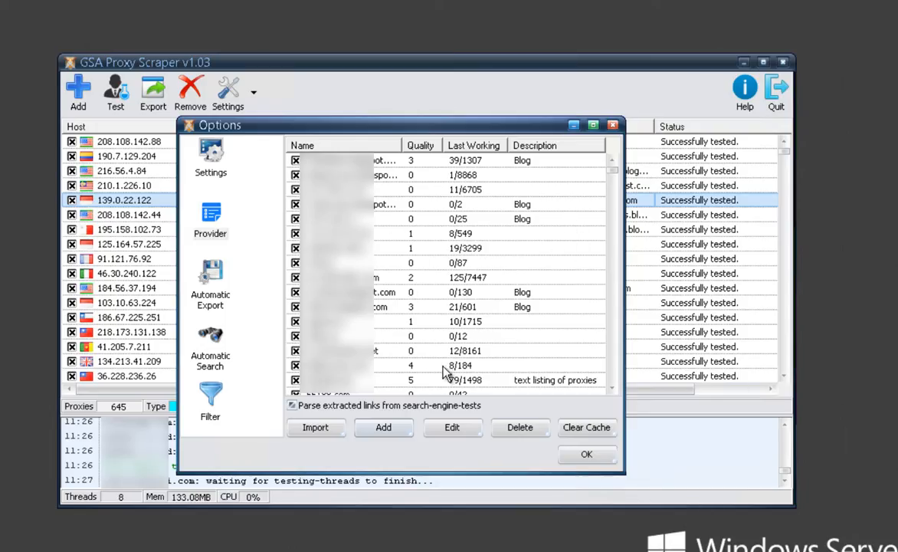
- On the Automatic Export page, show the FTP Upload, Send Email, Save to File and Web Upload choices
left_click(210, 283)
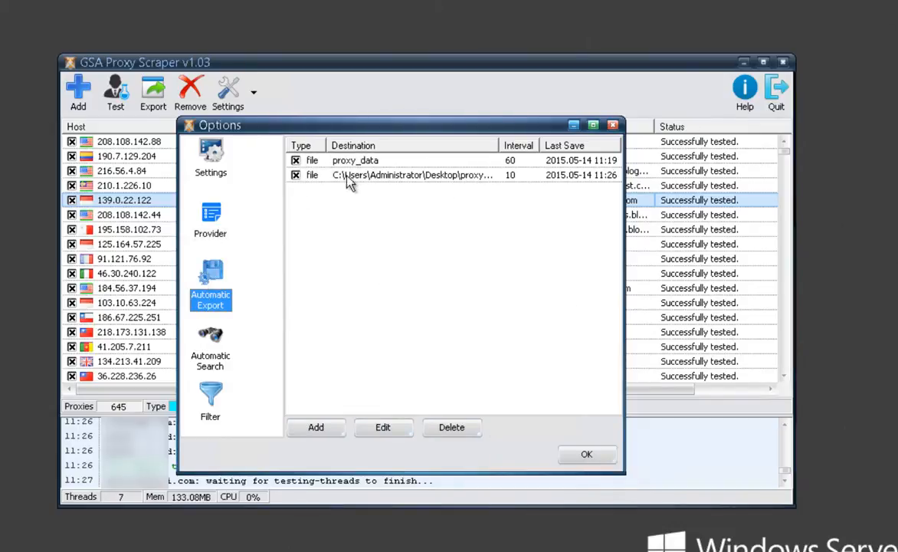
left_click(316, 427)
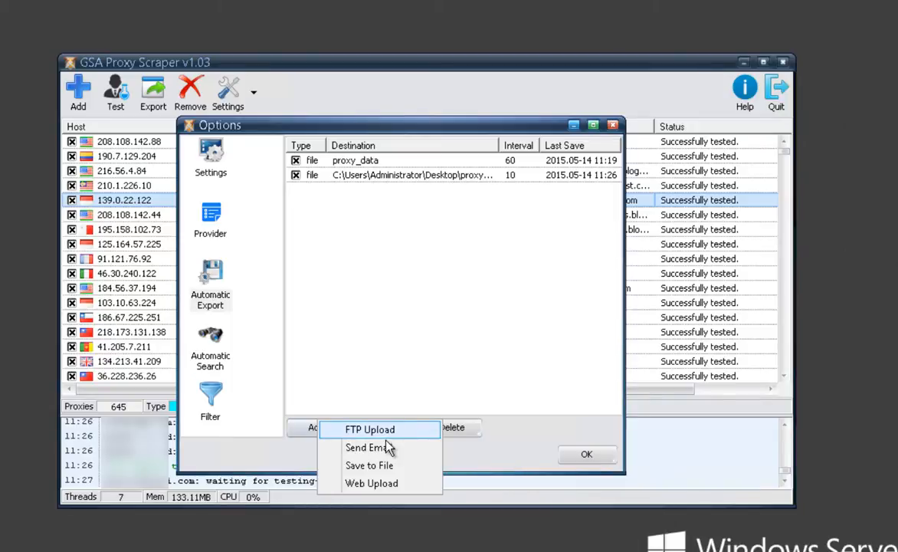
mouse_move(372, 447)
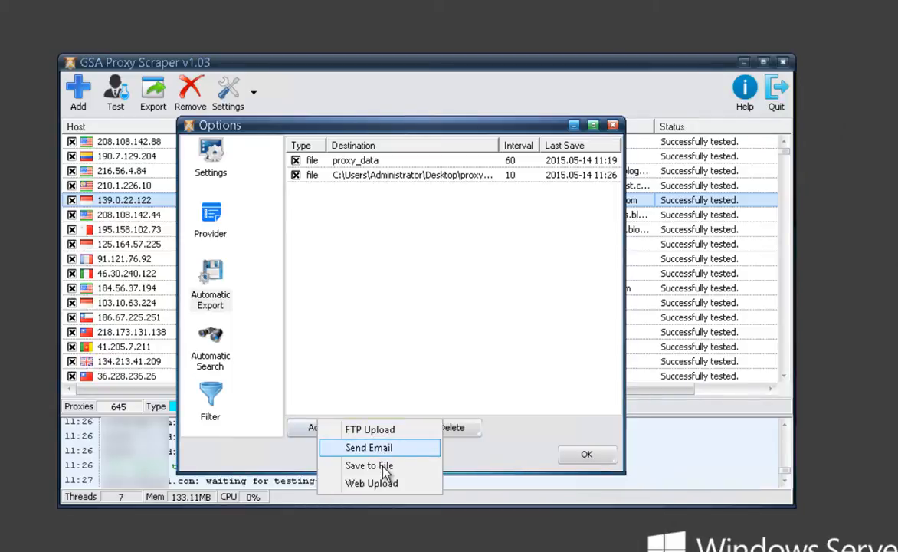
mouse_move(369, 465)
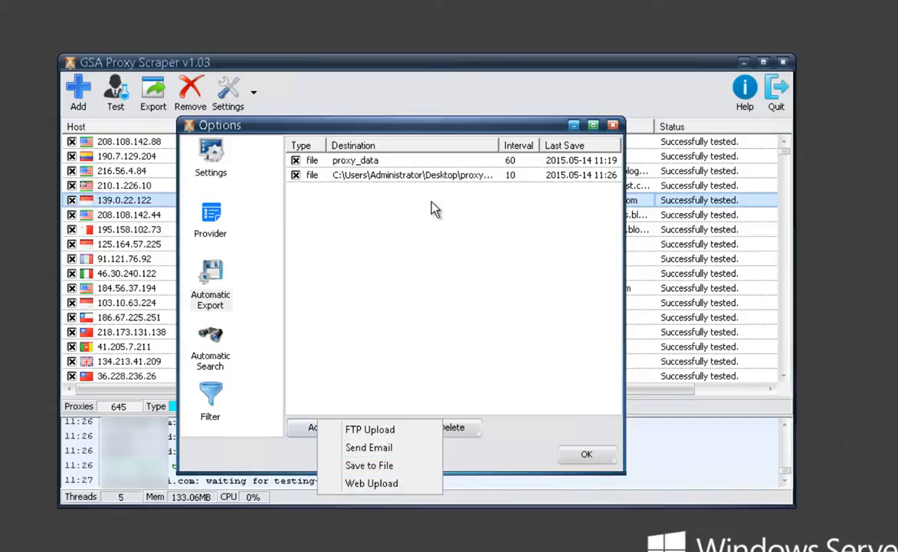
left_click(315, 427)
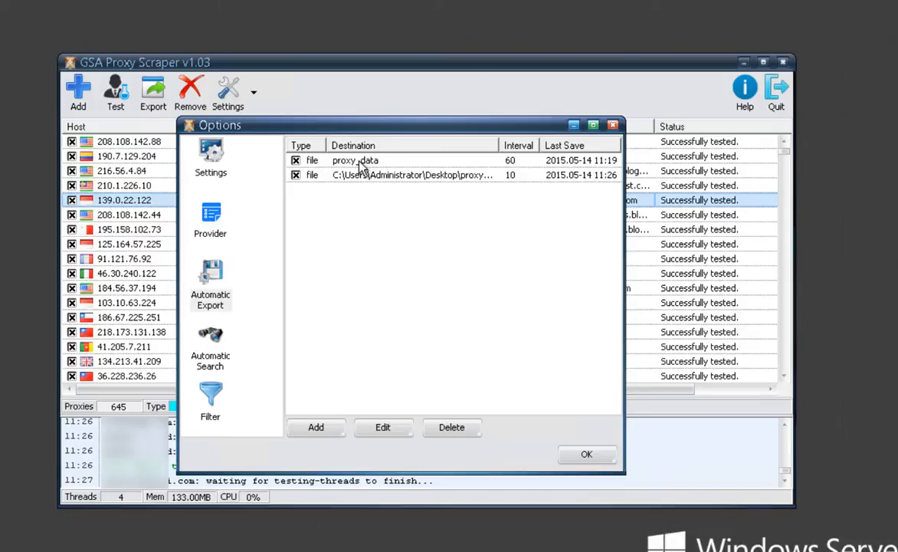
mouse_move(218, 57)
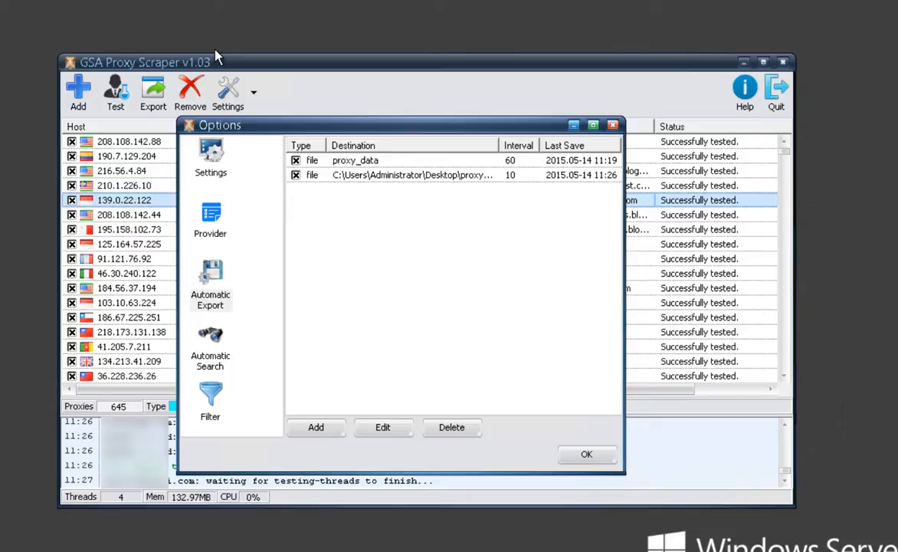
mouse_move(457, 93)
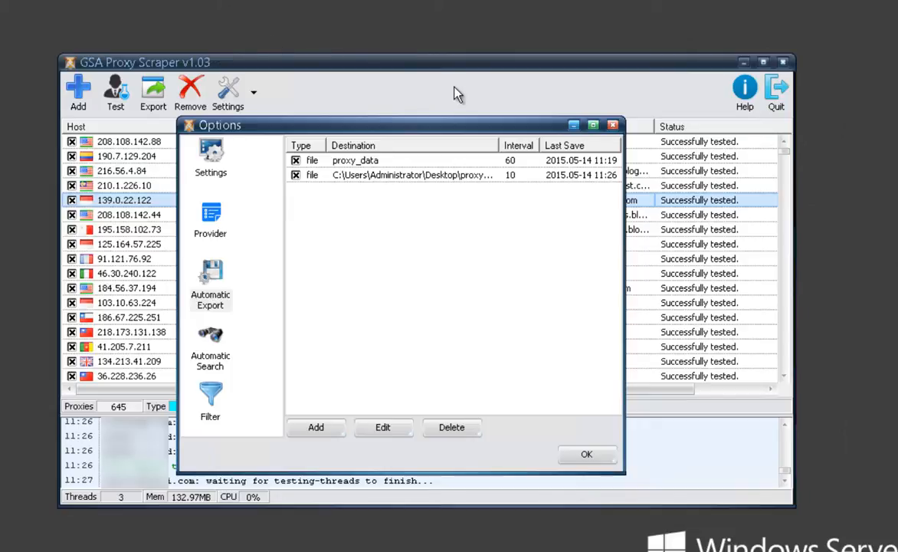
mouse_move(391, 285)
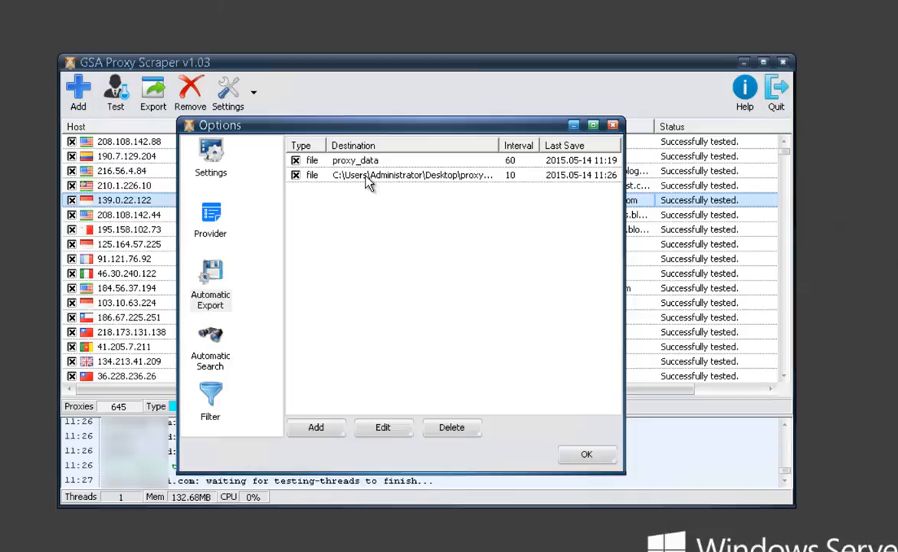
left_click(315, 427)
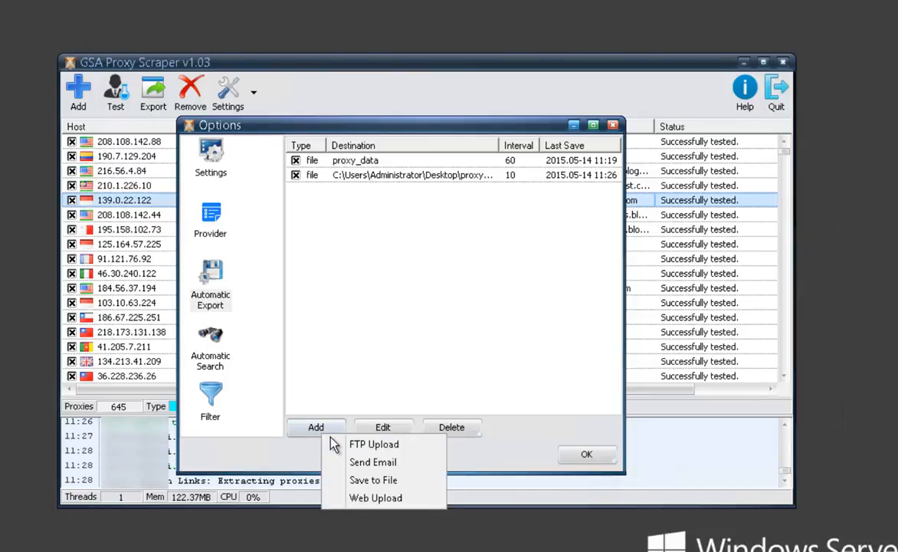
mouse_move(373, 480)
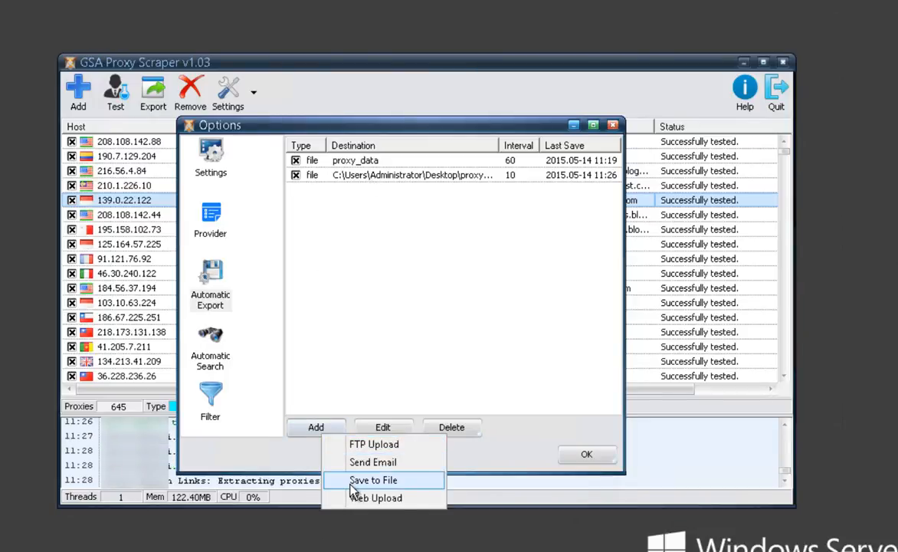
- Add a Save to File export to proxy_data in CSV (Excel) format, every 60 minutes
left_click(373, 480)
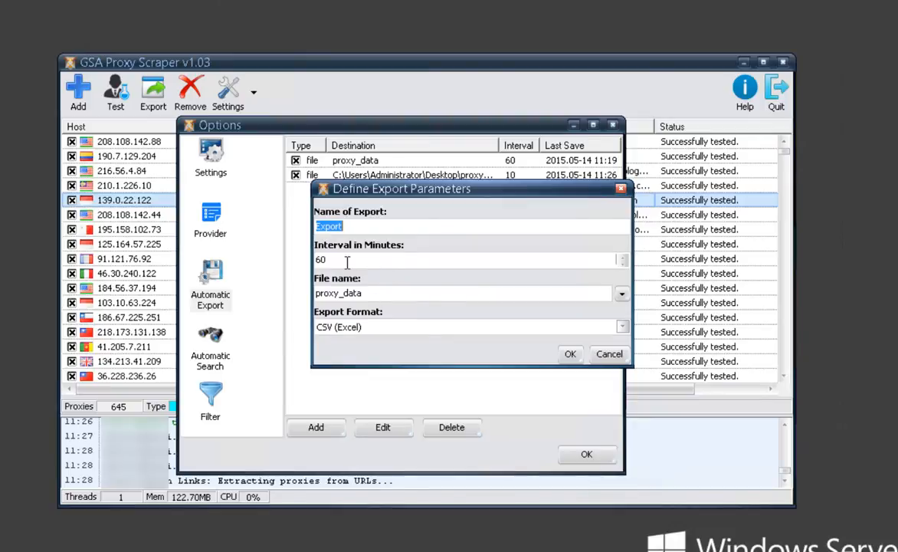
left_click(621, 326)
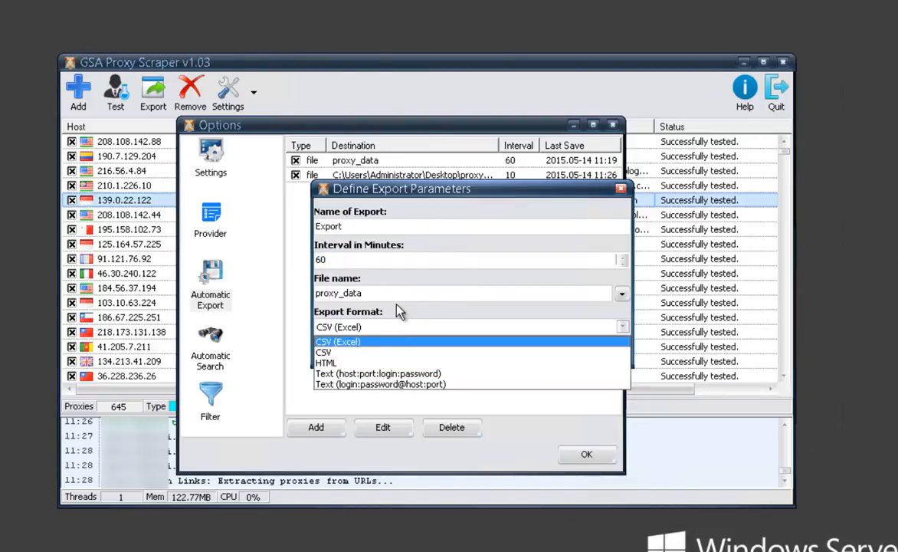
left_click(338, 341)
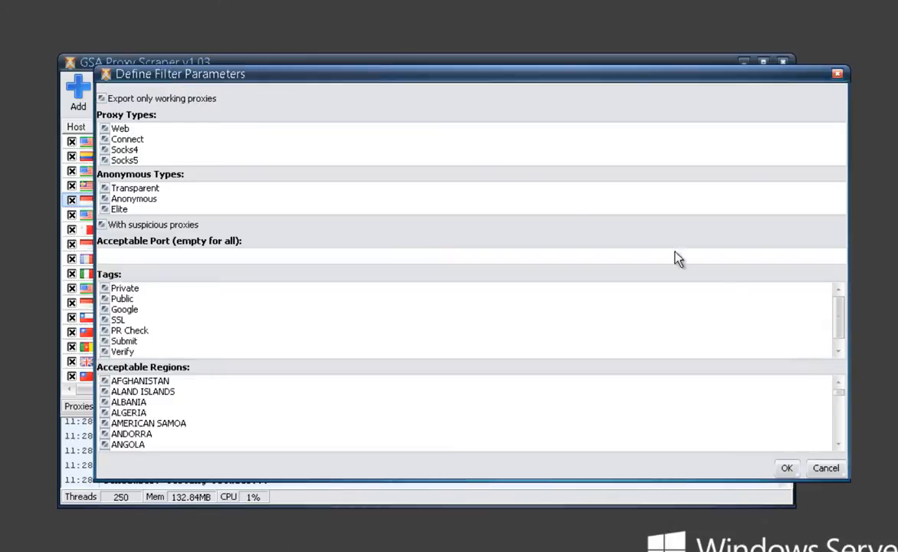
mouse_move(226, 114)
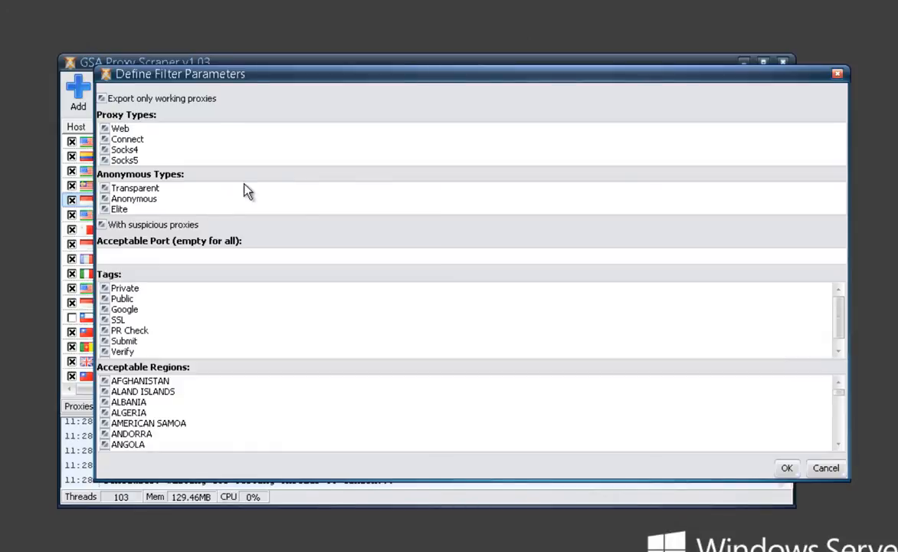
mouse_move(338, 327)
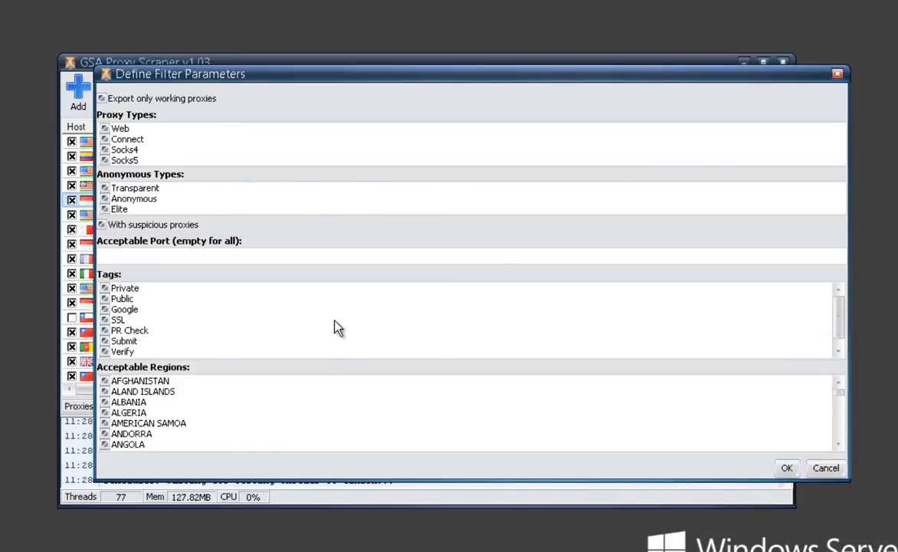
mouse_move(187, 260)
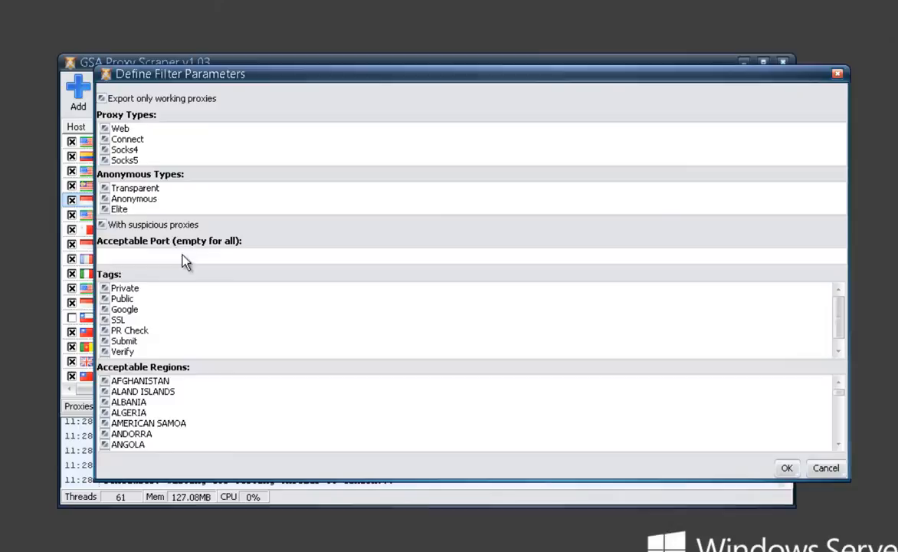
mouse_move(161, 230)
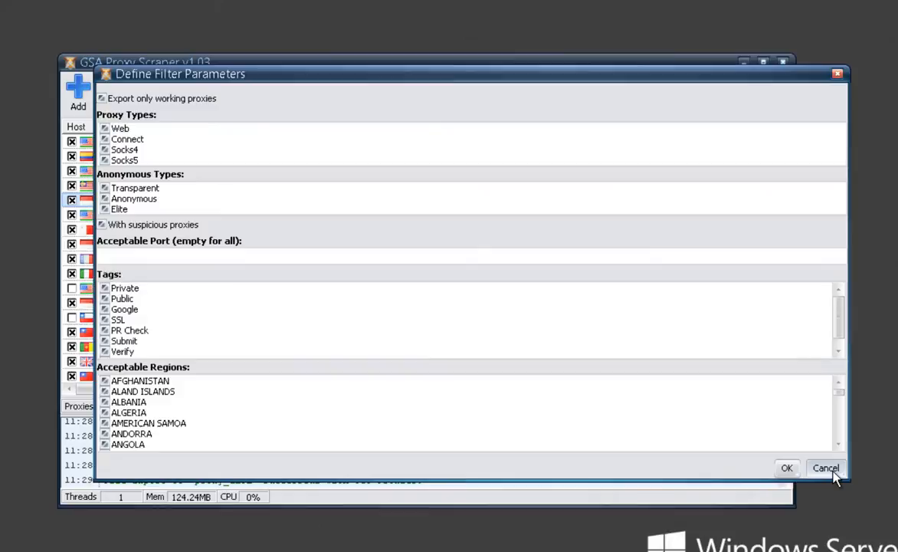
left_click(826, 467)
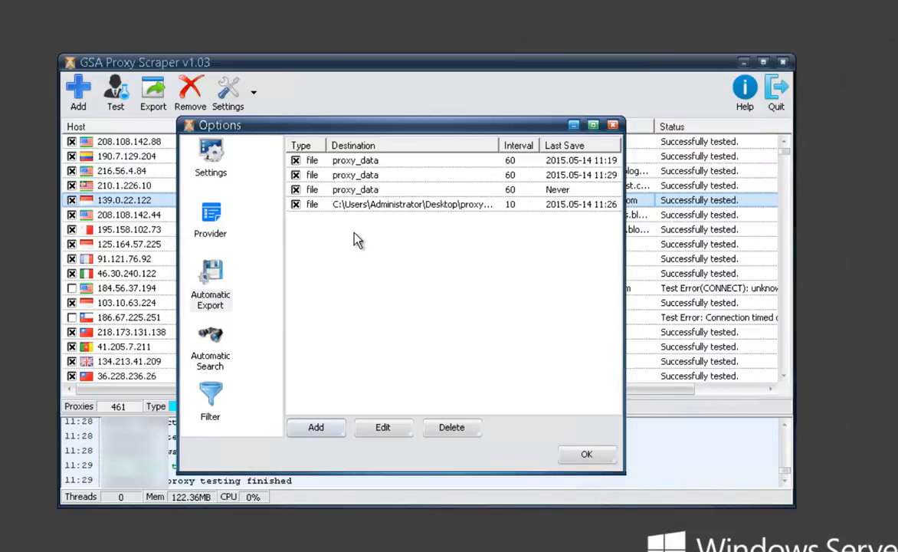
mouse_move(356, 265)
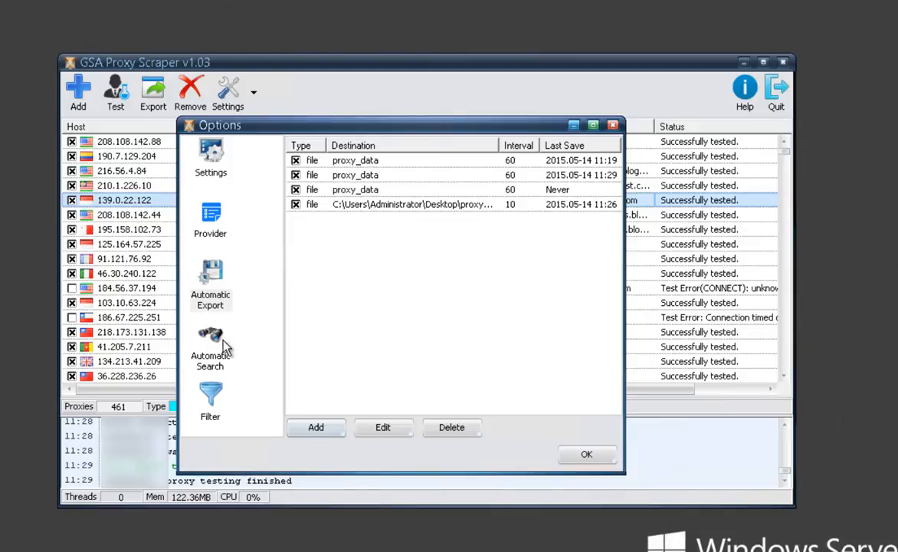
- Show the Automatic Search page, searching every 5 minutes against Google Search
left_click(210, 353)
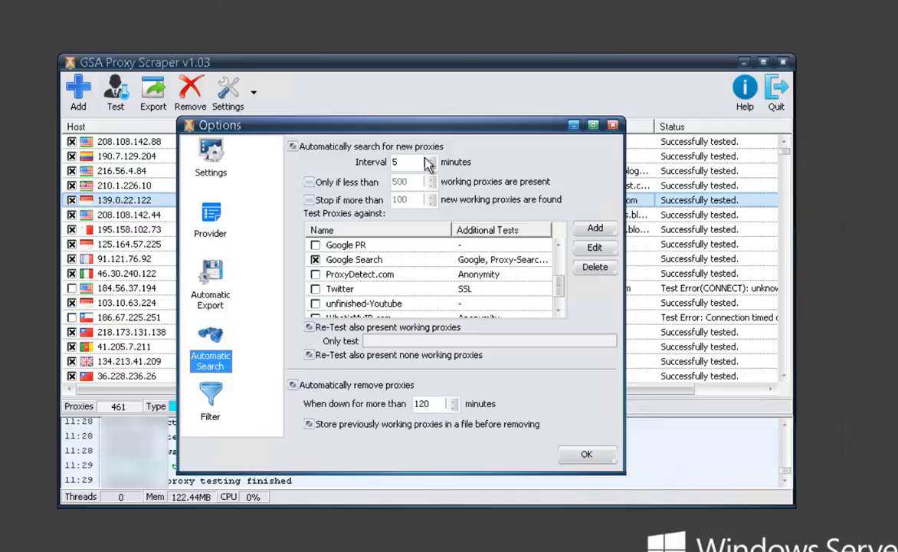
mouse_move(331, 142)
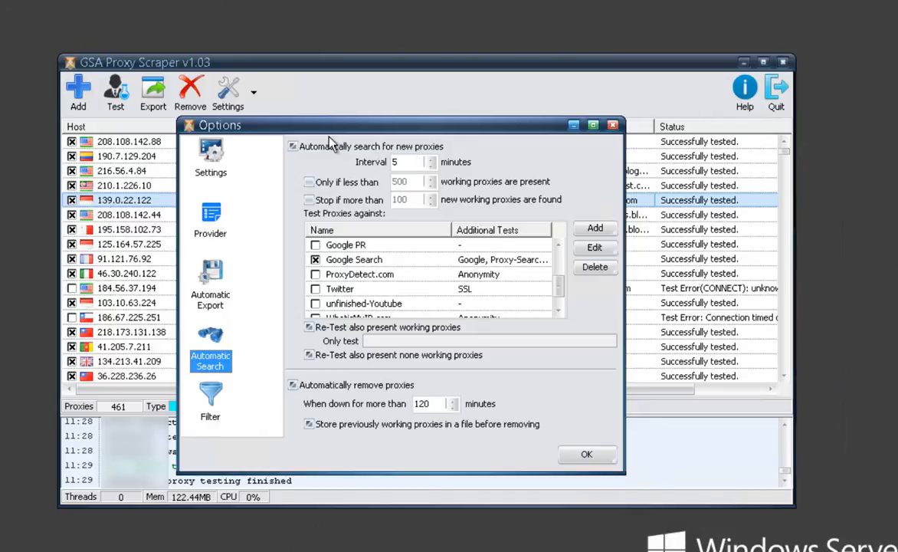
mouse_move(376, 169)
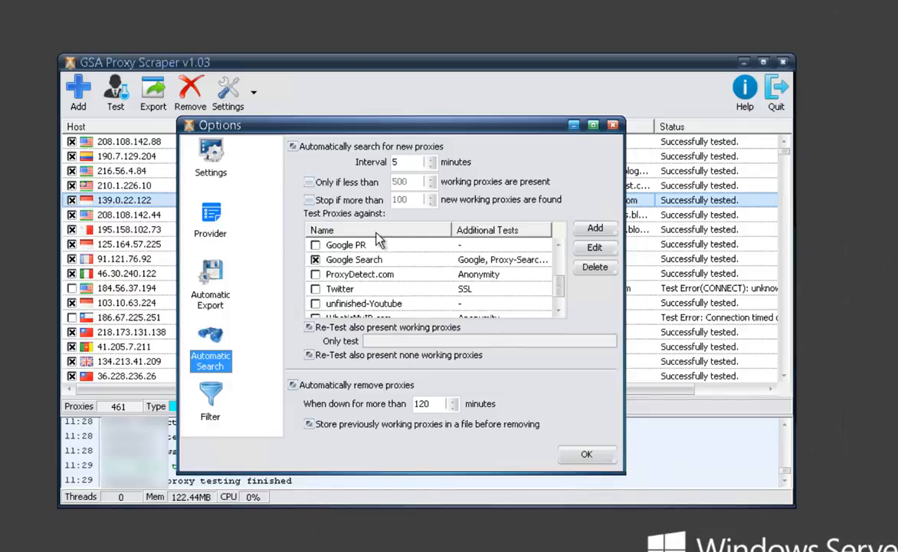
mouse_move(406, 261)
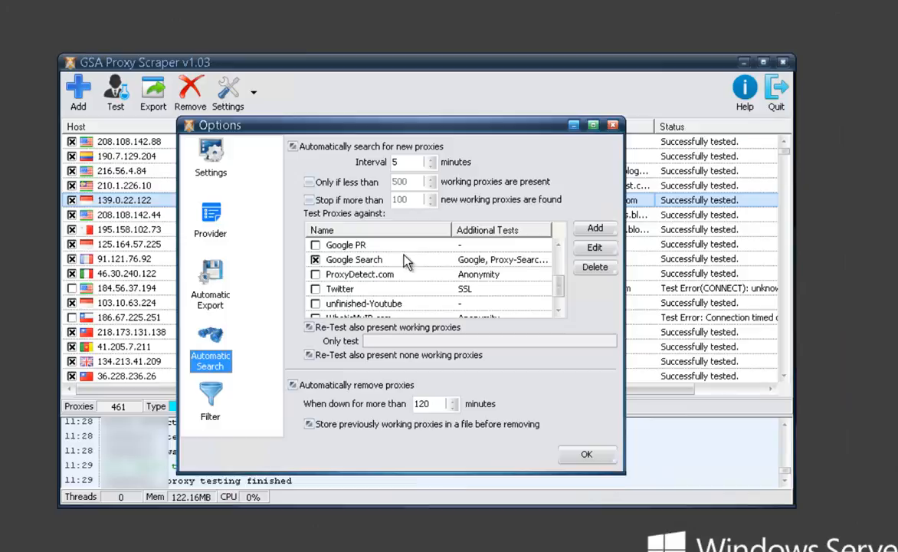
mouse_move(408, 234)
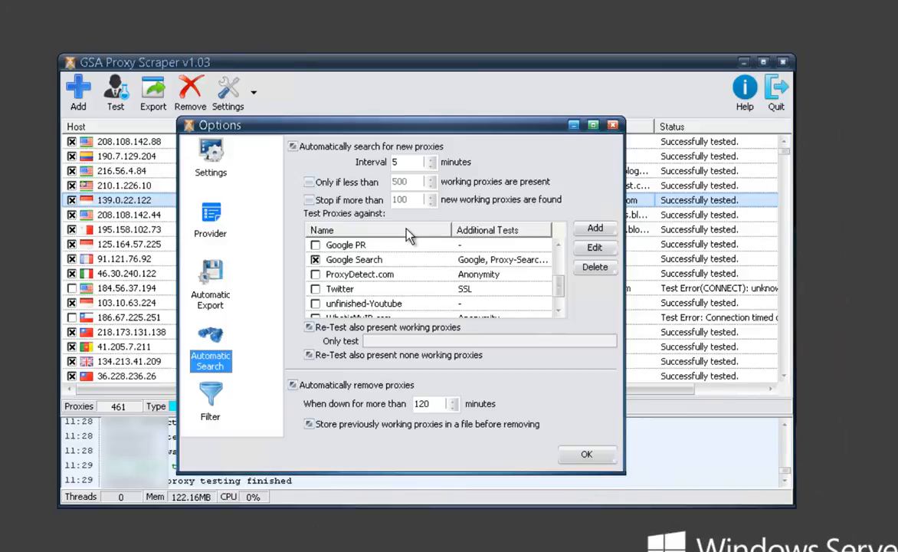
mouse_move(433, 318)
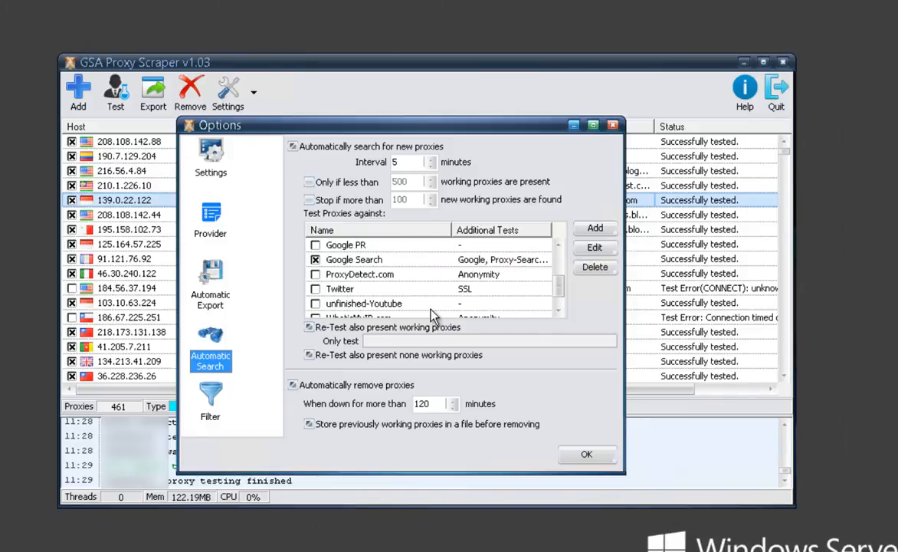
mouse_move(500, 265)
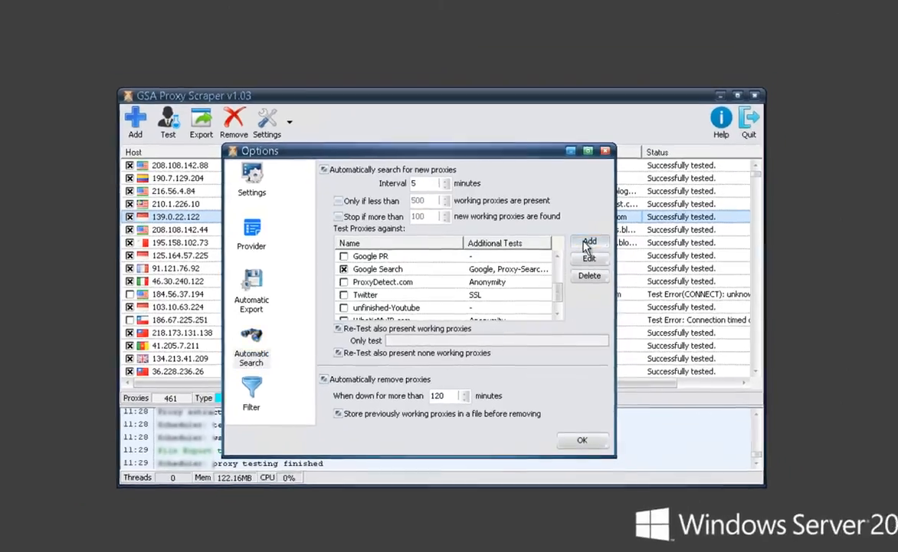
- Open the Define Test Parameters form for a new custom proxy test
left_click(589, 242)
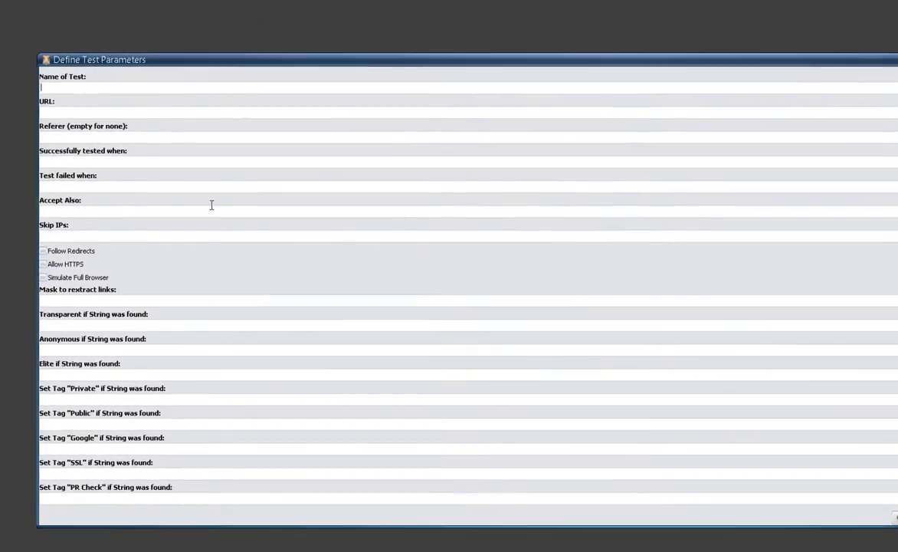
mouse_move(298, 67)
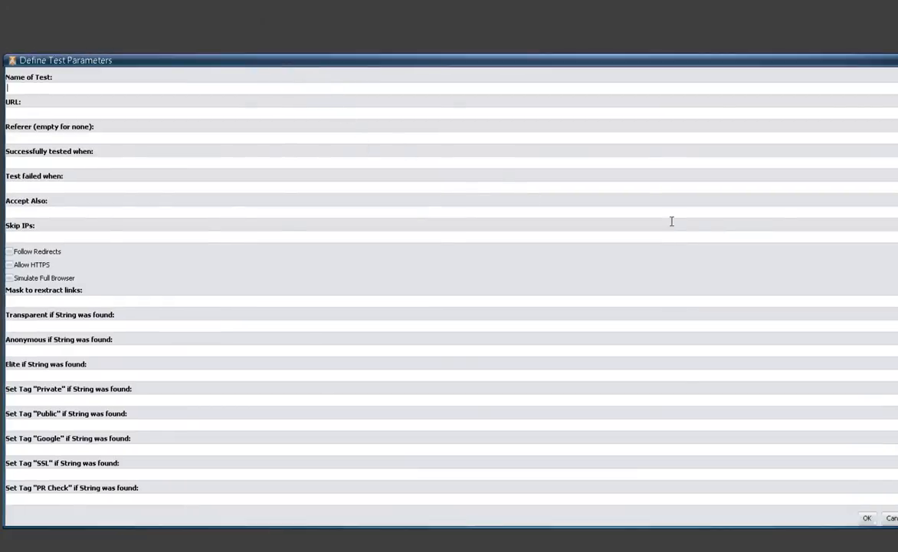
scroll("down", 3)
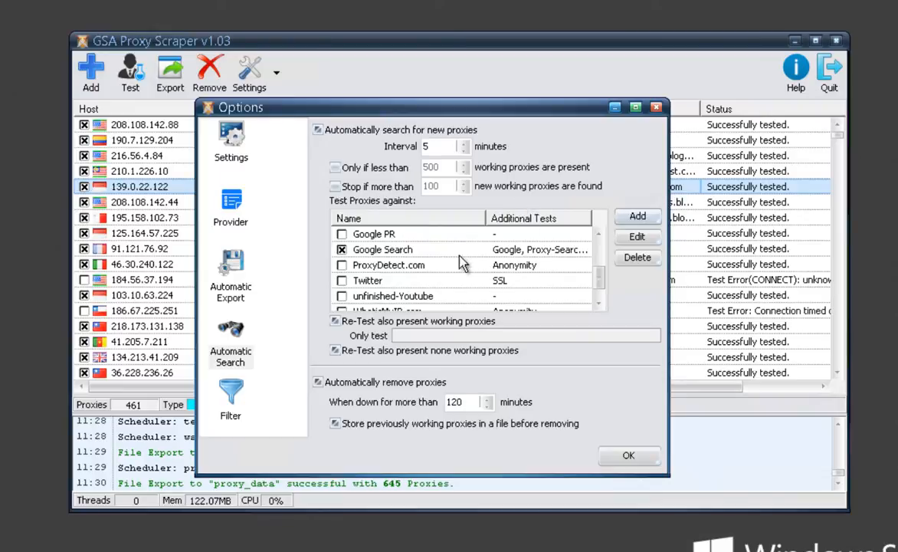
mouse_move(458, 263)
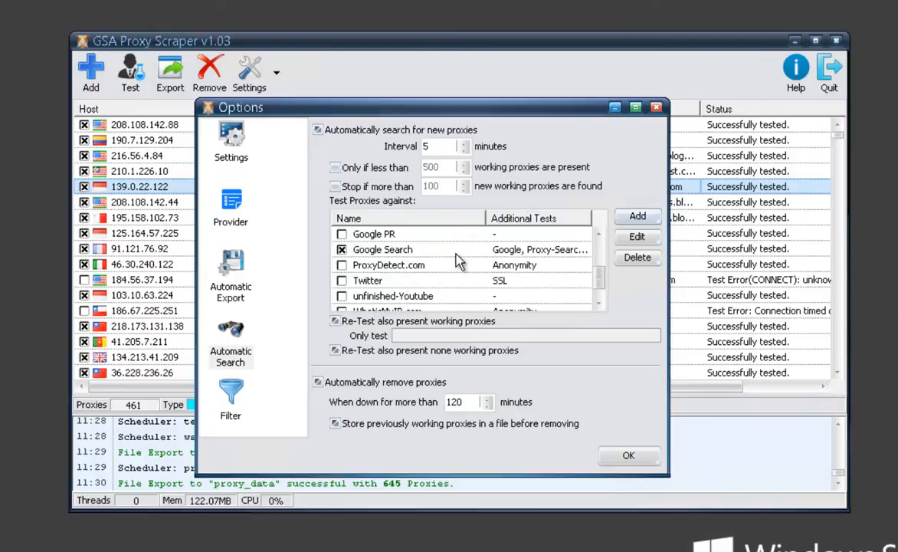
mouse_move(436, 272)
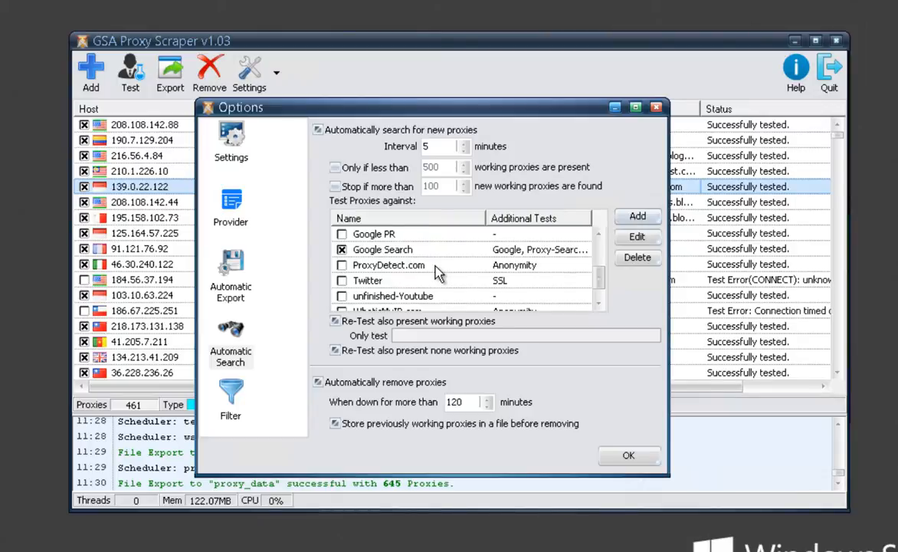
- Show the Filter page with proxy type, port and region rules
left_click(230, 394)
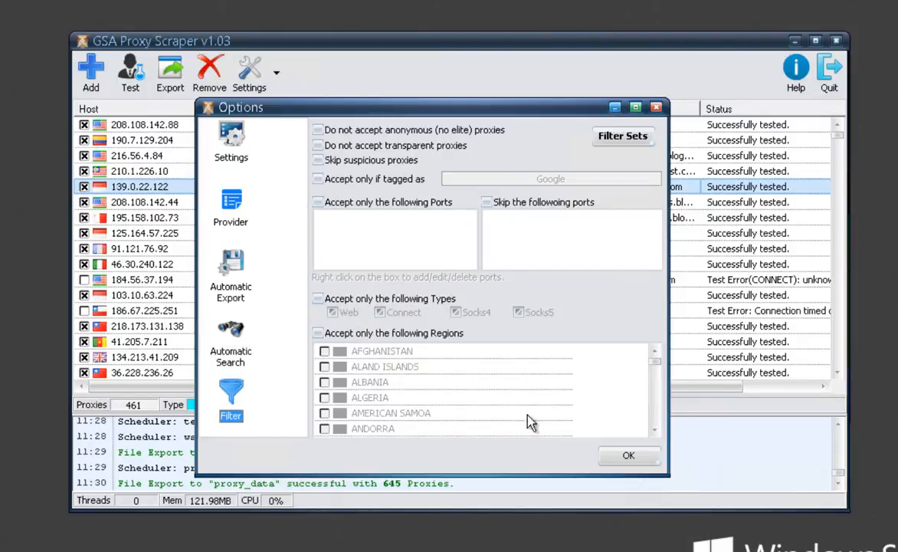
mouse_move(494, 177)
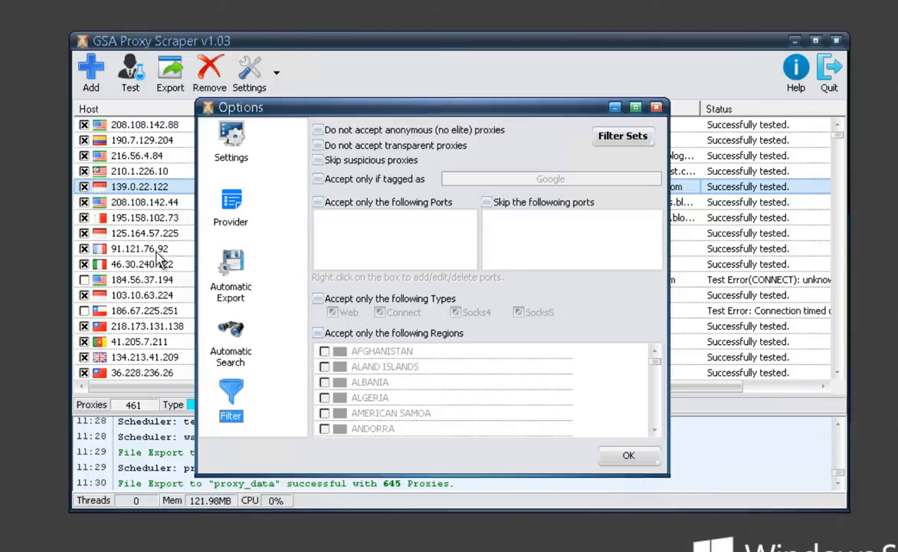
mouse_move(706, 183)
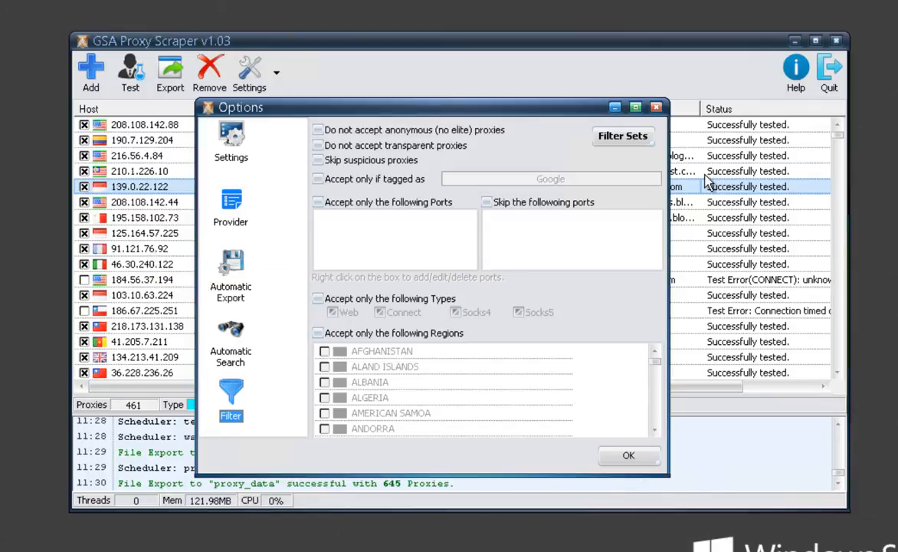
mouse_move(300, 170)
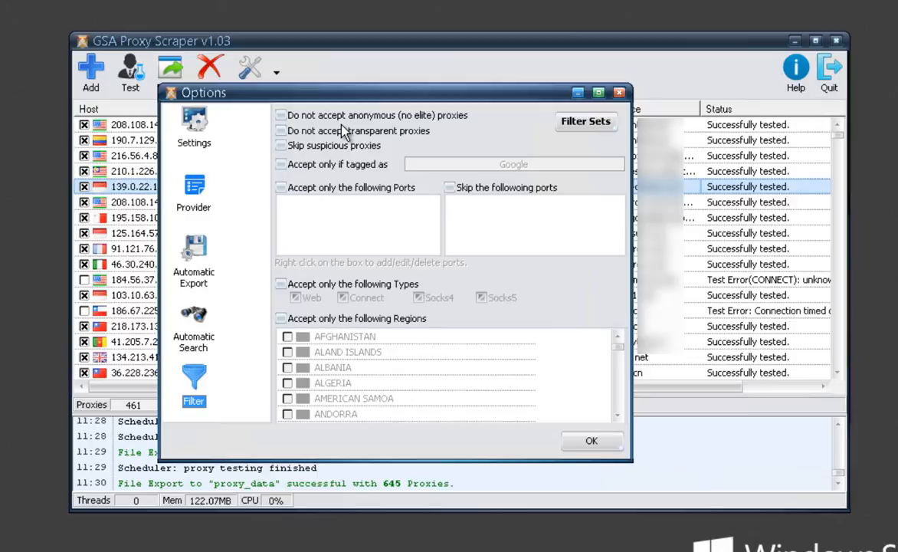
mouse_move(368, 123)
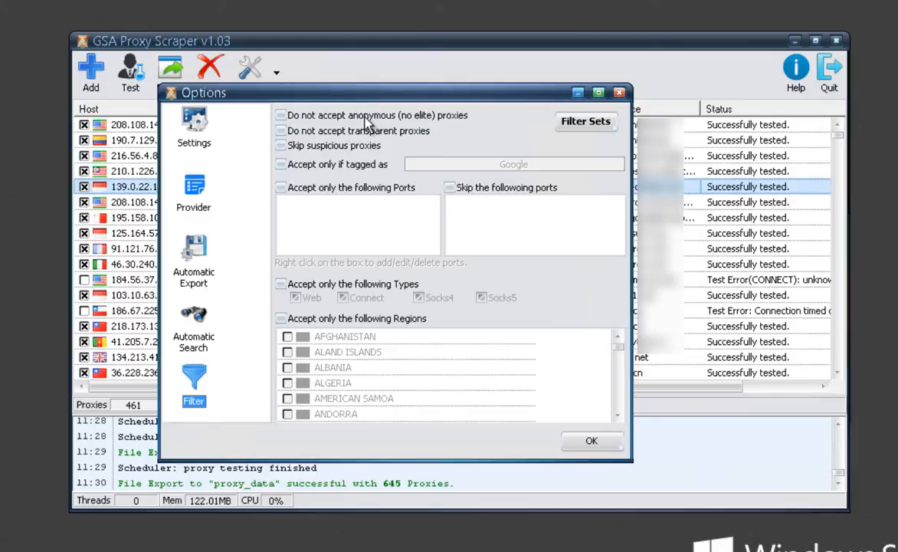
mouse_move(425, 134)
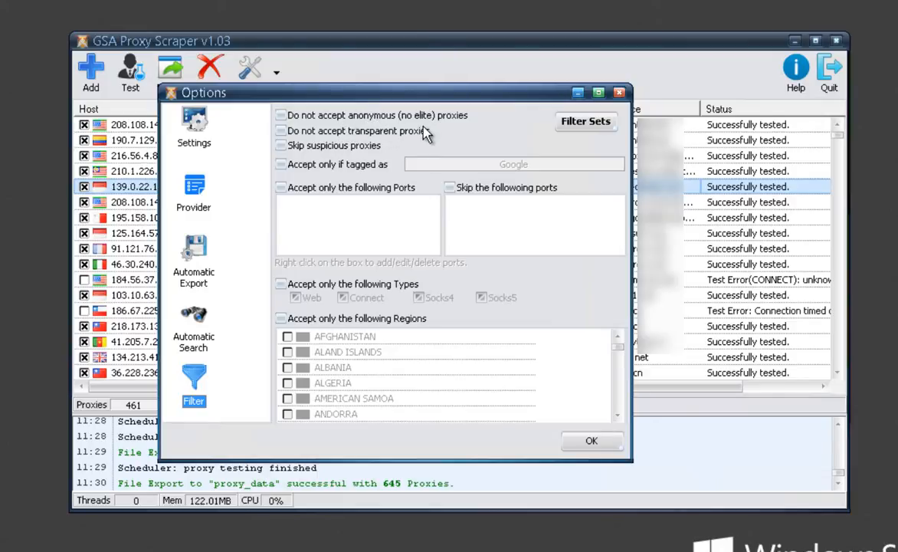
mouse_move(482, 133)
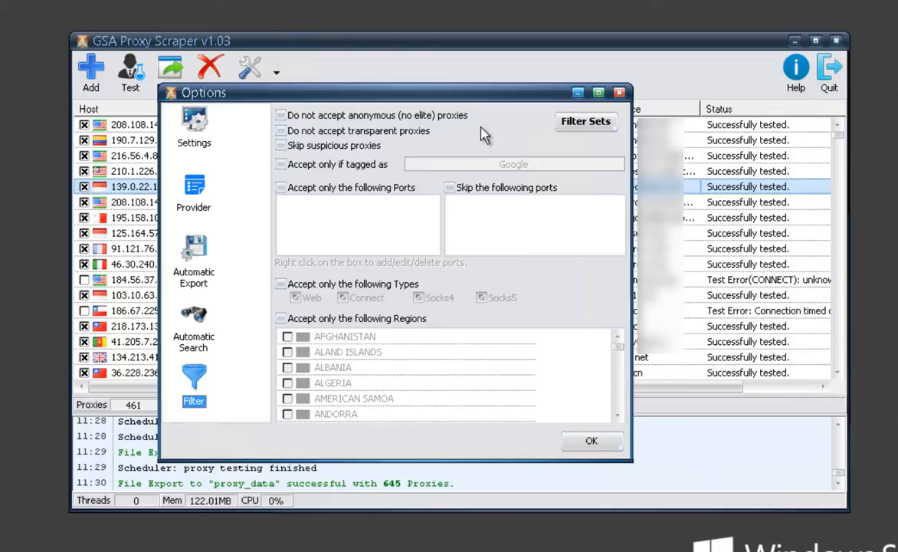
mouse_move(313, 114)
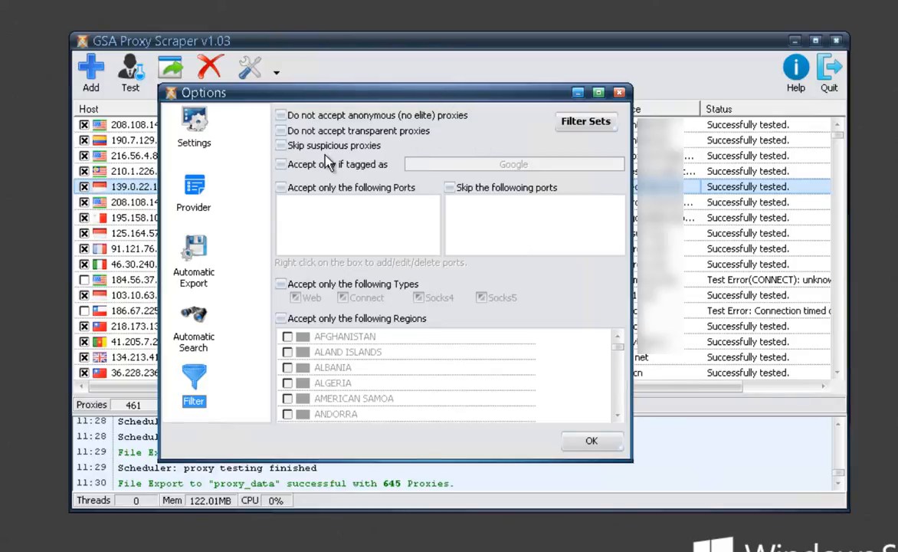
mouse_move(506, 103)
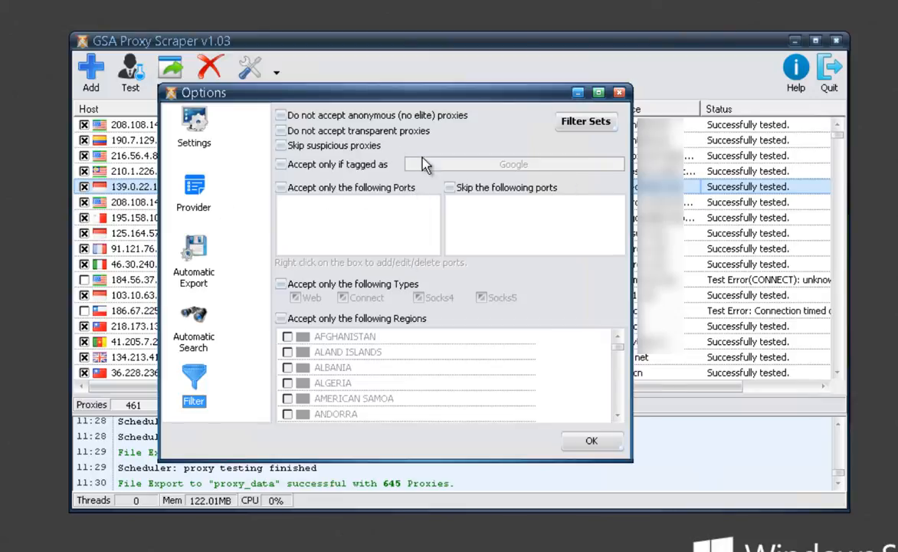
mouse_move(437, 169)
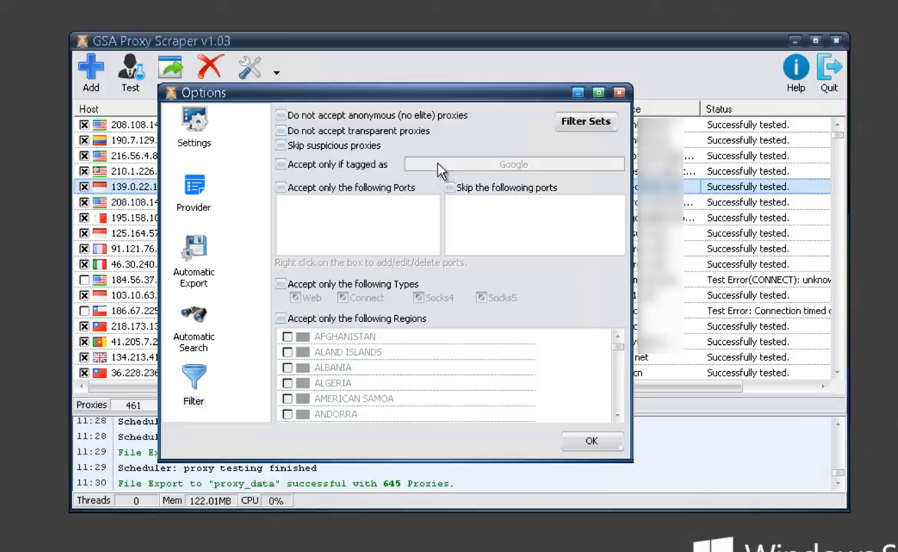
left_click(282, 164)
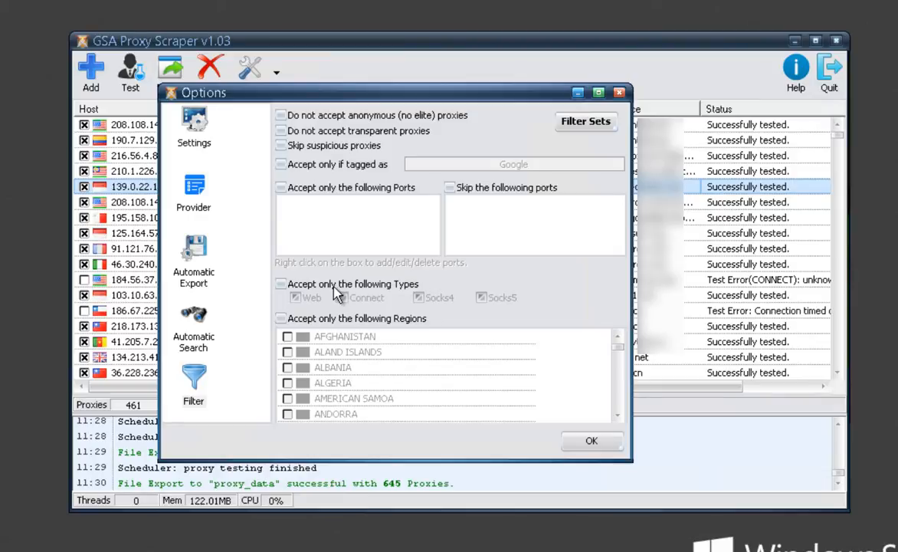
left_click(281, 283)
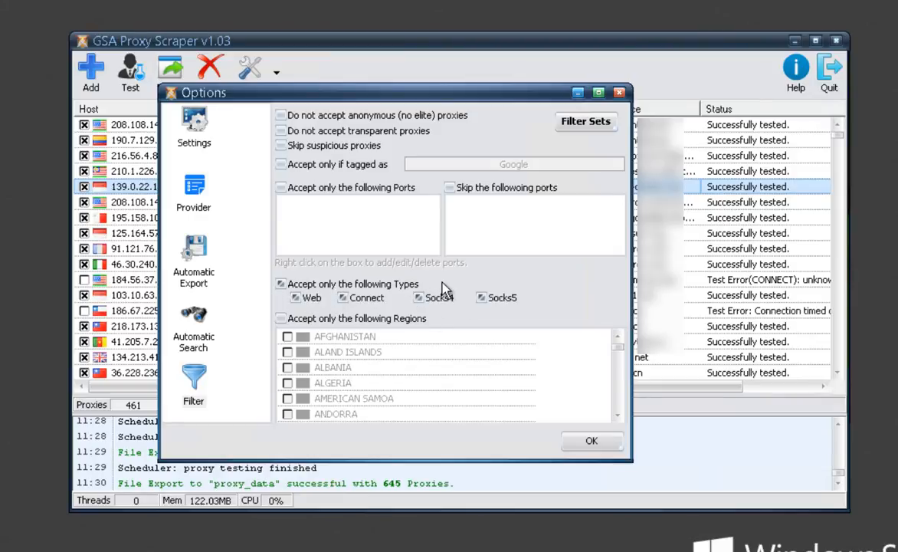
mouse_move(452, 315)
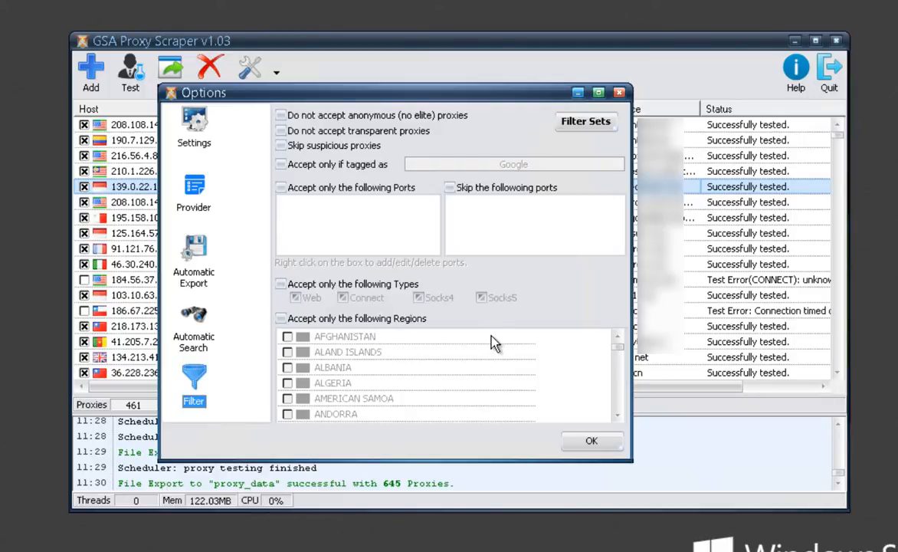
left_click(585, 121)
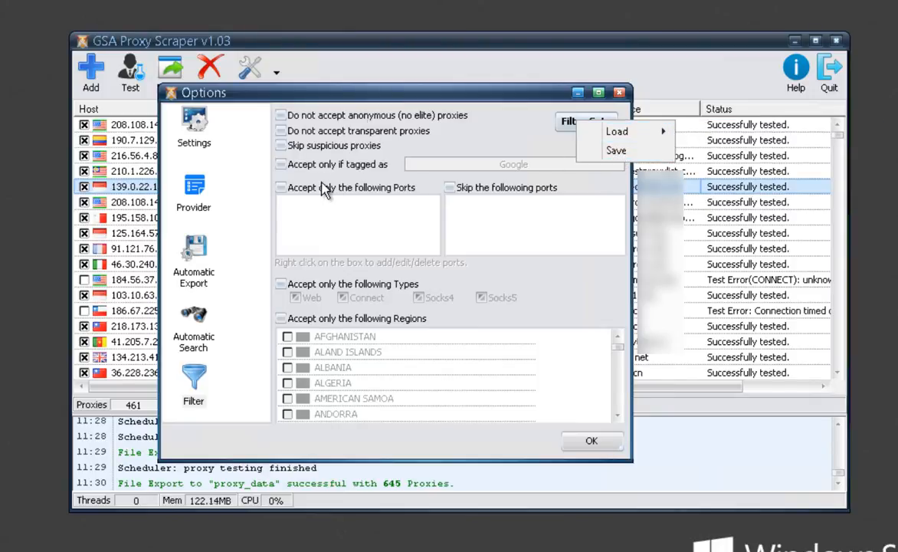
mouse_move(617, 150)
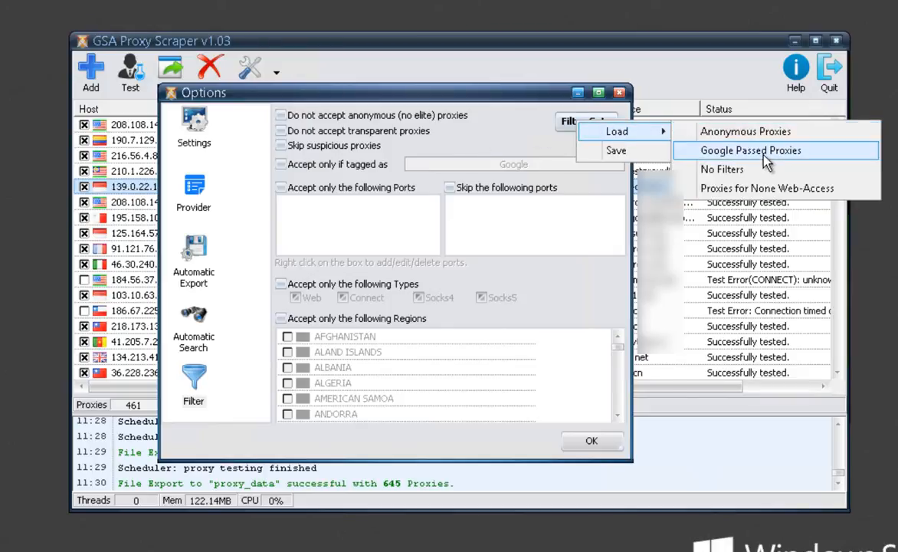
mouse_move(720, 153)
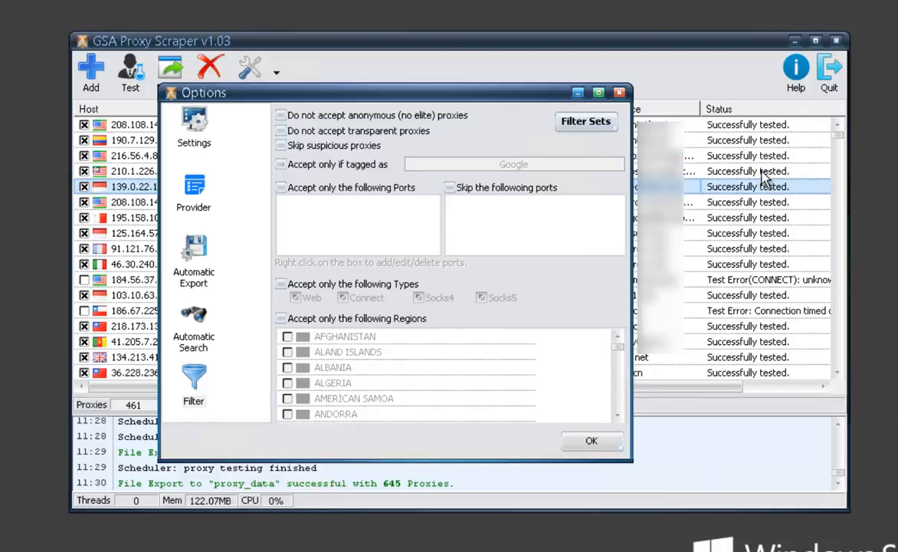
- View the Automatic Search page in Options, then close the Options window
left_click(193, 127)
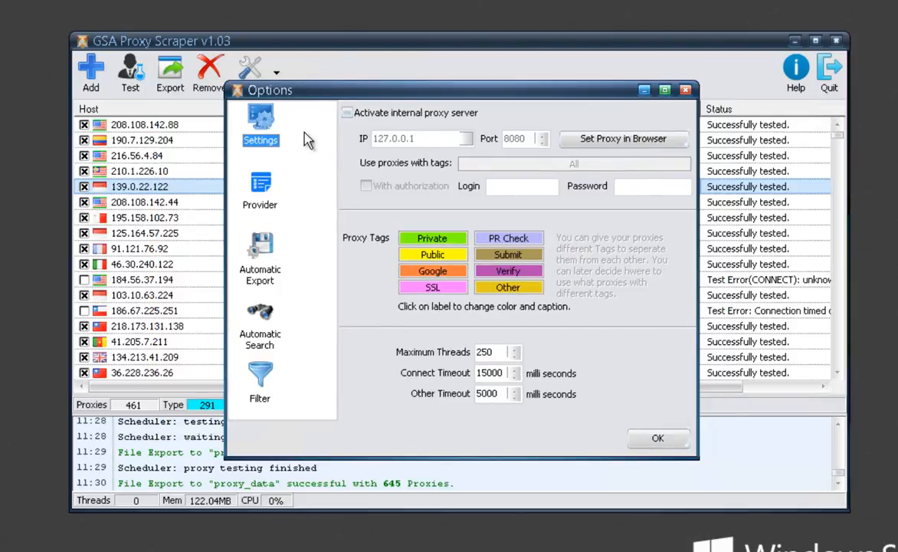
left_click(259, 189)
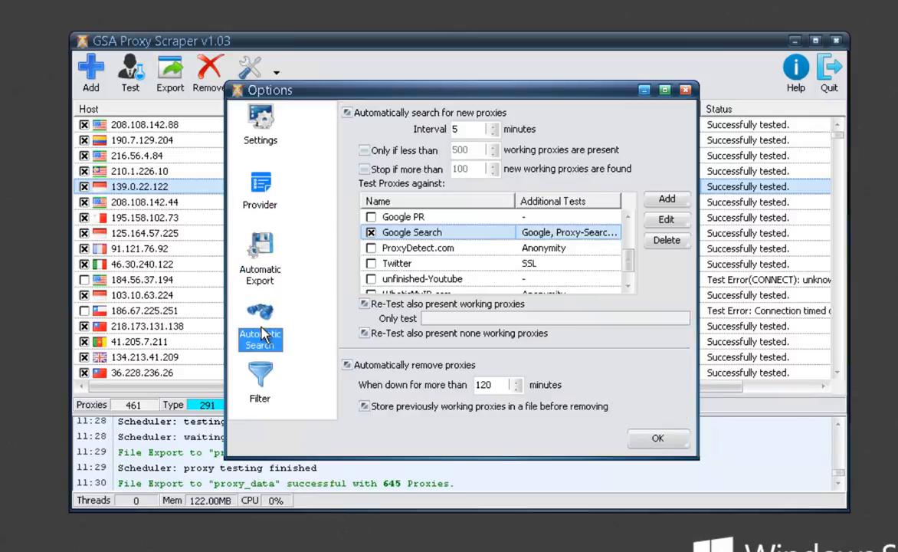
mouse_move(268, 375)
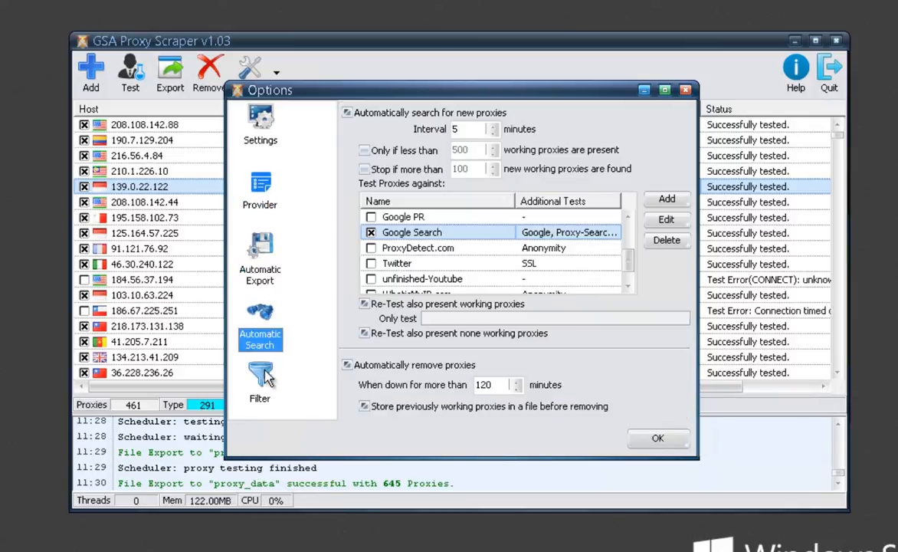
left_click(657, 438)
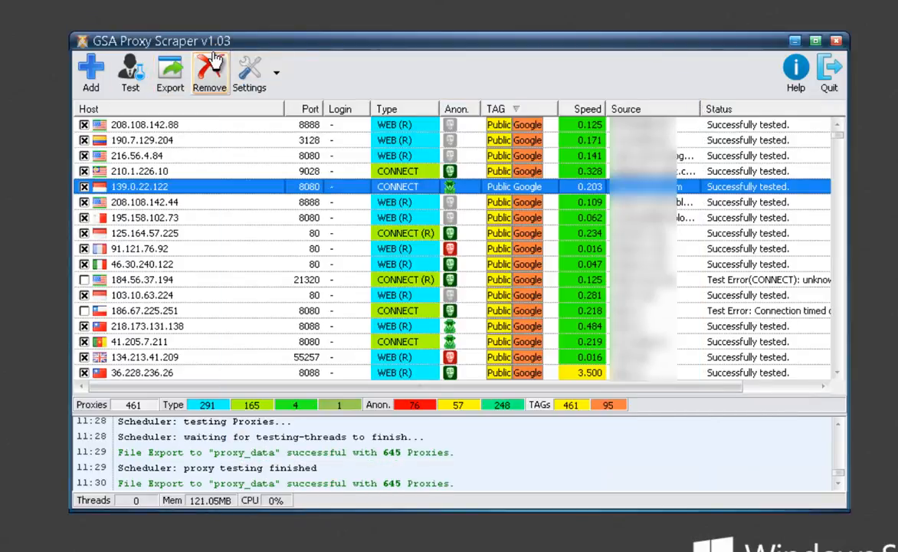
mouse_move(601, 82)
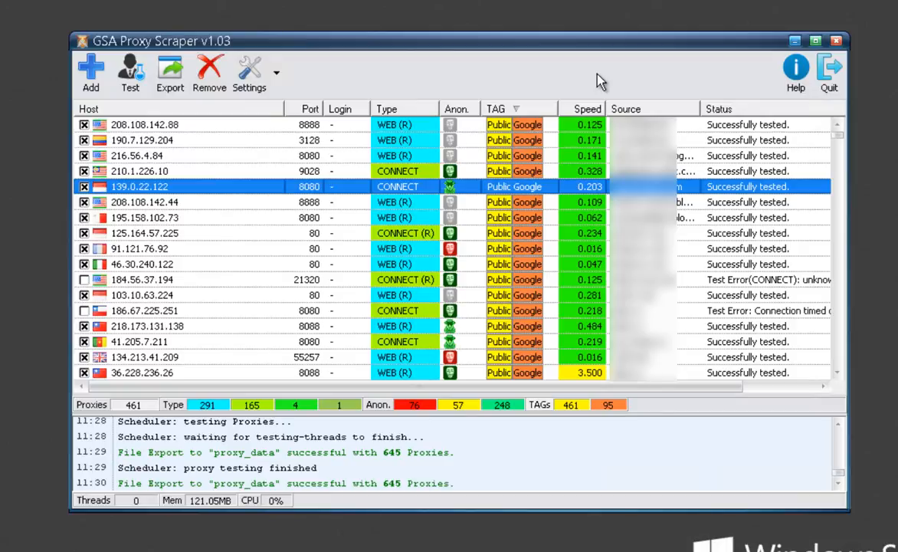
mouse_move(404, 83)
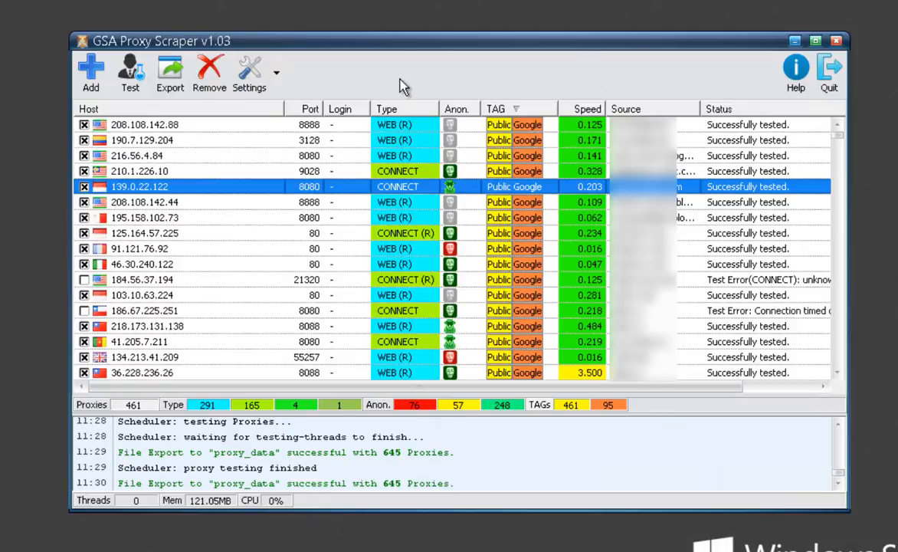